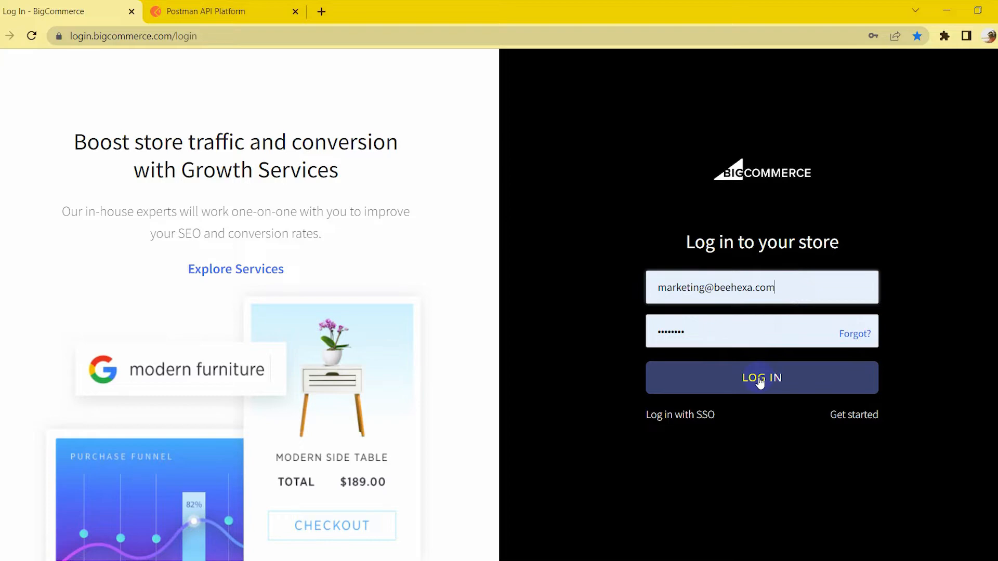
# Step: Log in to the Beehexa Marketing trial store's BigCommerce admin dashboard
pyautogui.click(761, 377)
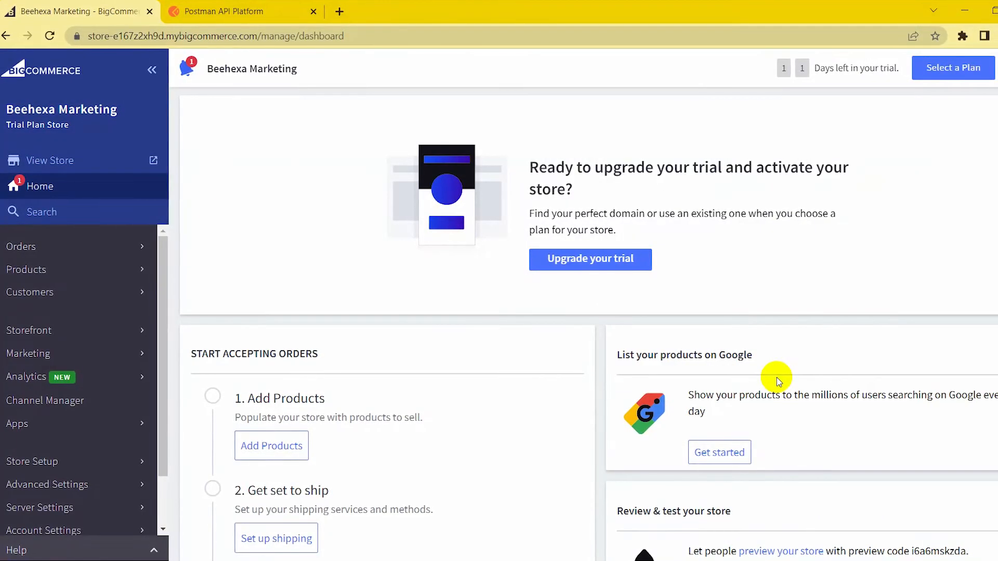
# Step: Open Advanced Settings > API Accounts to view the read-only API Beehexa account
pyautogui.scroll(-3)
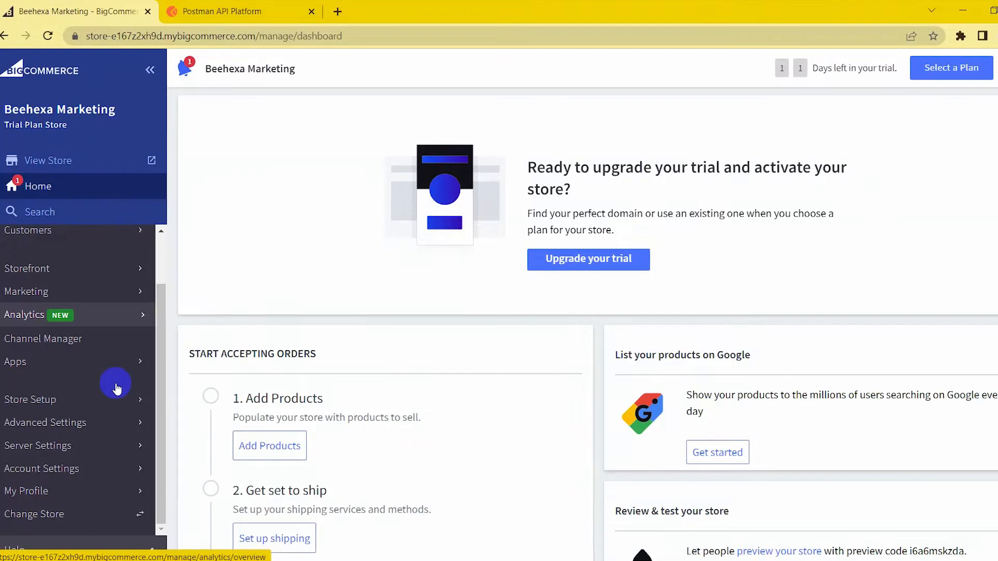
pyautogui.moveTo(77, 426)
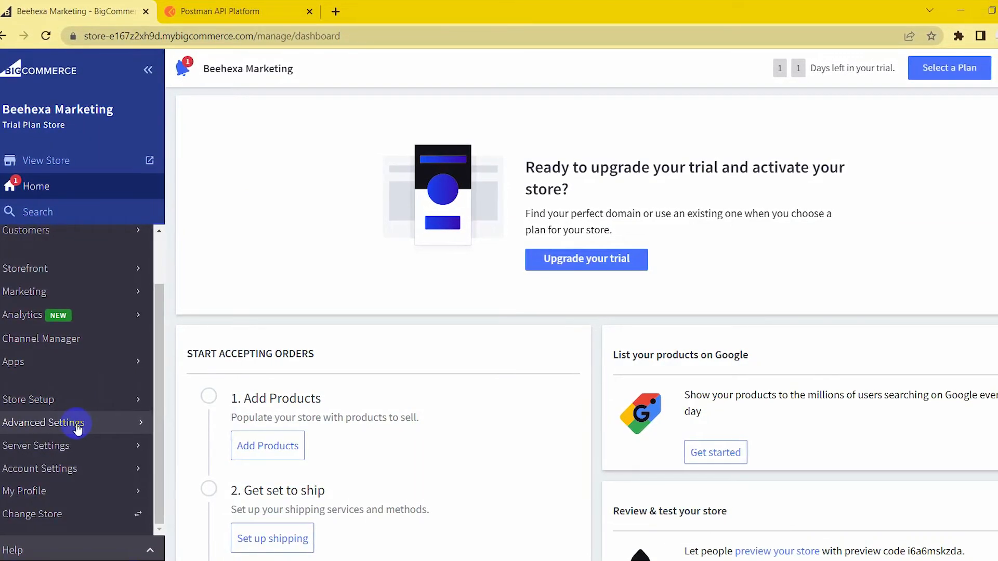
pyautogui.click(44, 423)
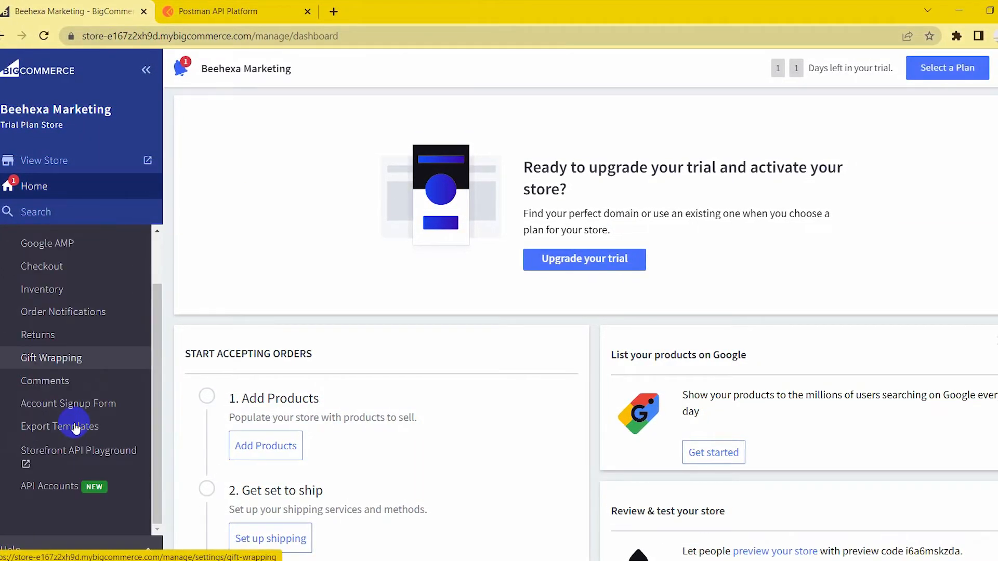
pyautogui.click(47, 487)
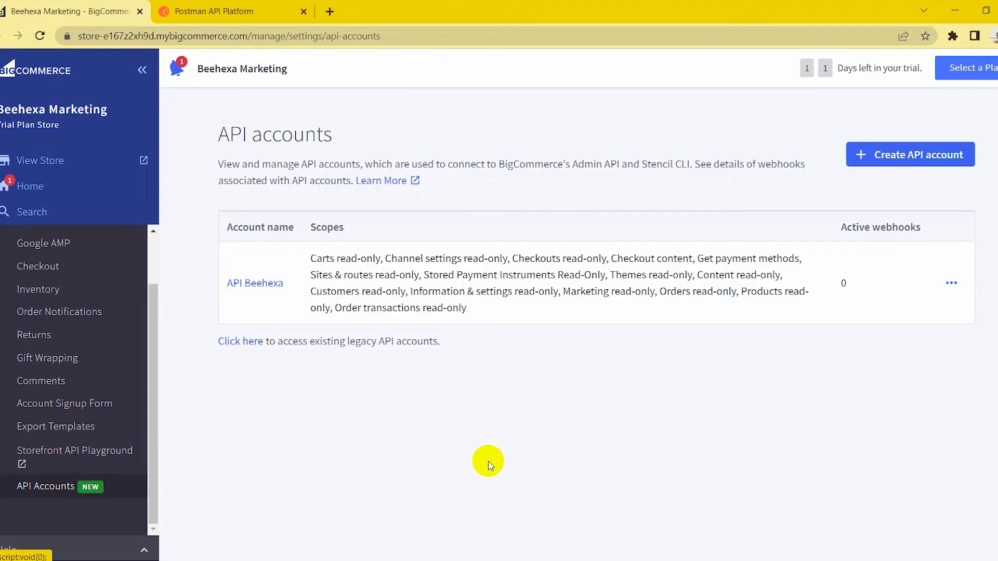
pyautogui.moveTo(312, 253)
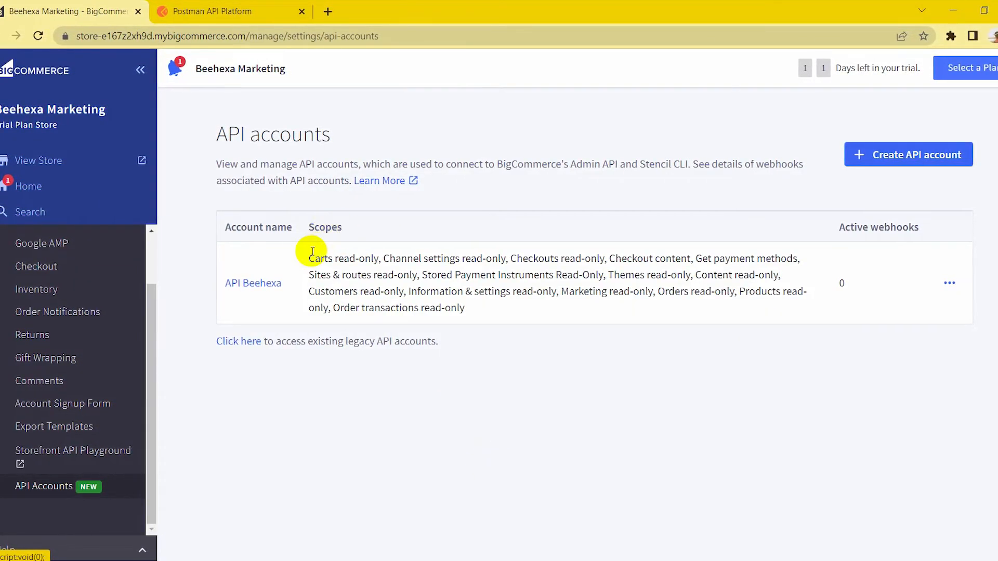
pyautogui.moveTo(792, 268)
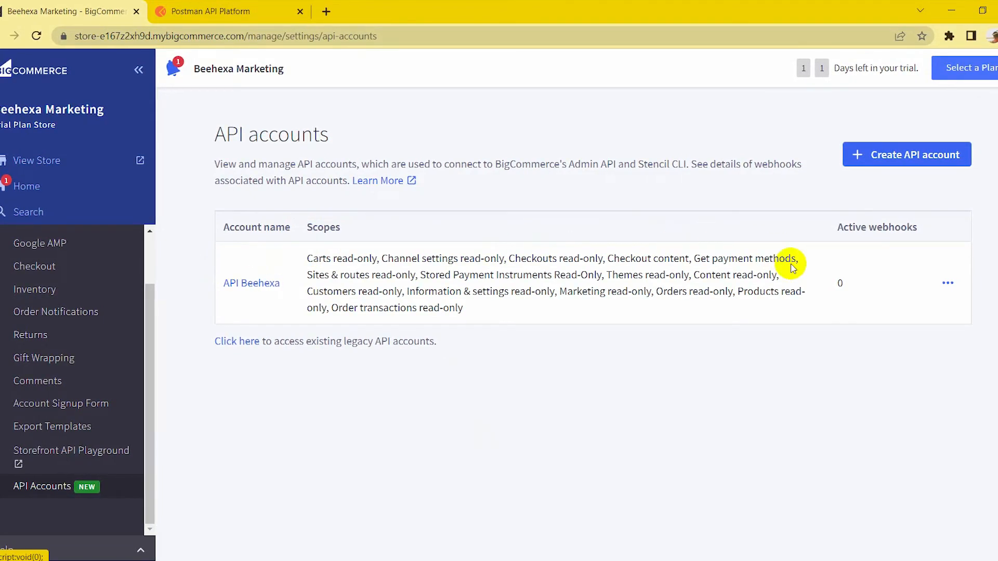
pyautogui.moveTo(293, 318)
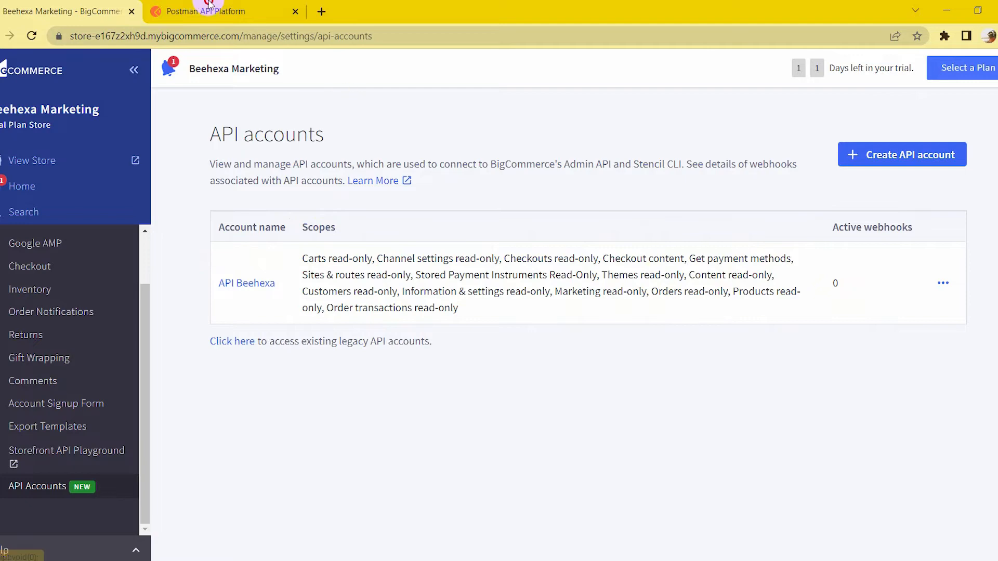
# Step: Create a GET request in My Workspace to the store's v3 catalog/products URL
pyautogui.click(223, 11)
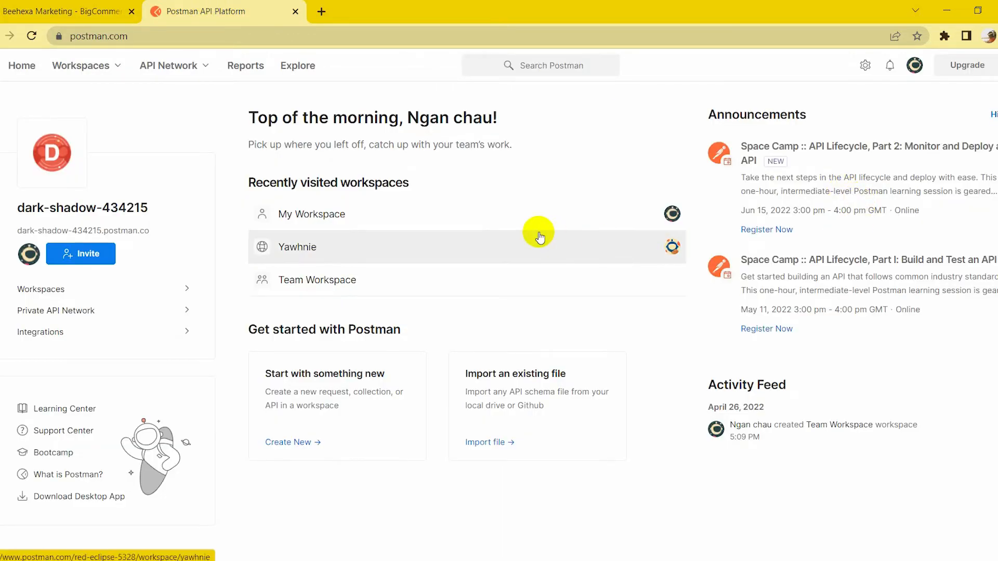
pyautogui.click(311, 213)
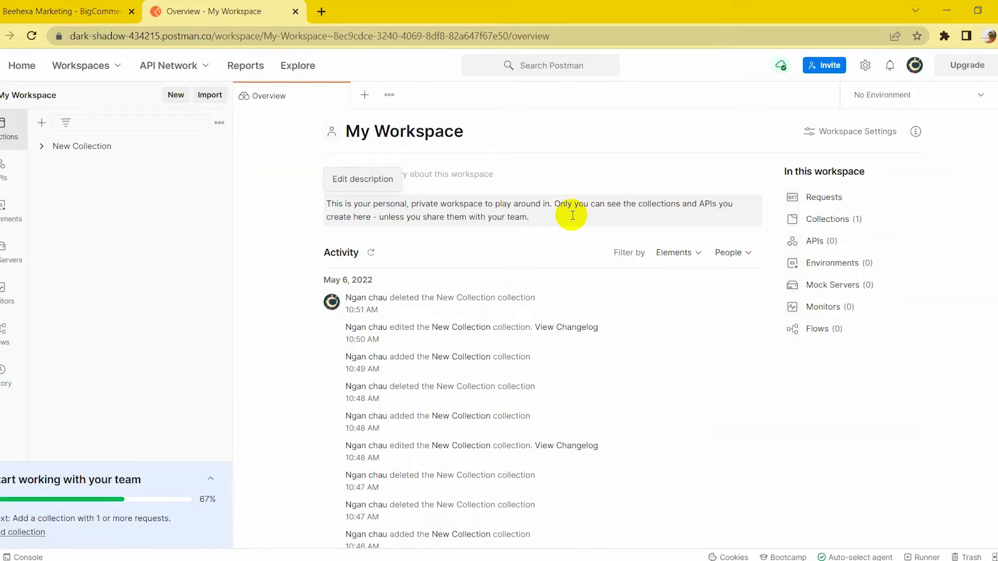
pyautogui.click(364, 94)
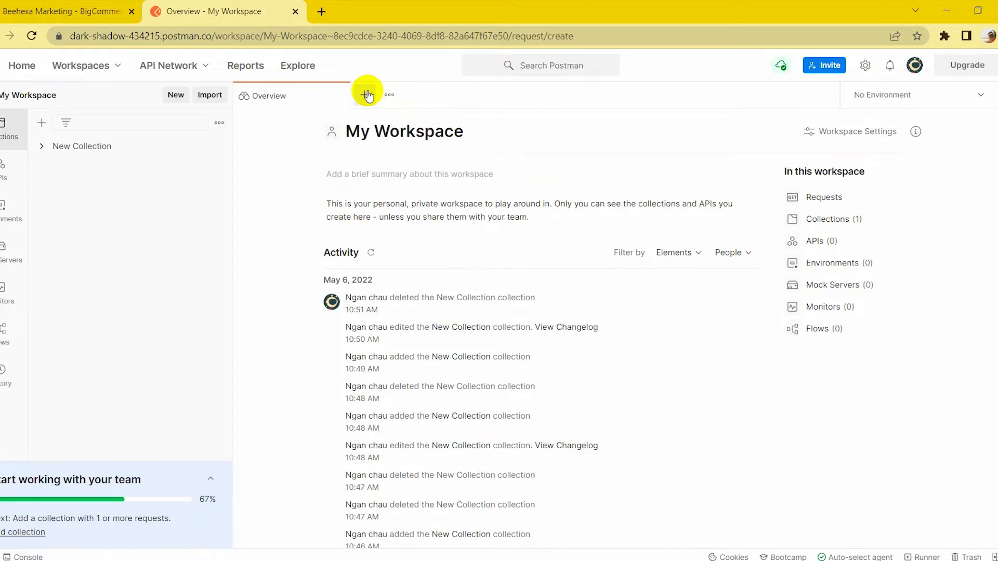
pyautogui.click(367, 96)
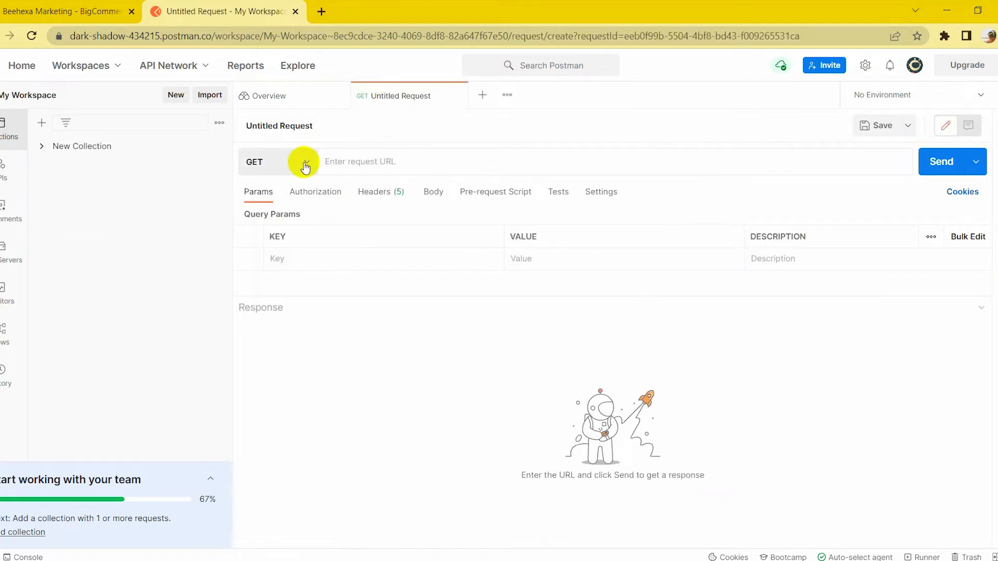
pyautogui.click(304, 162)
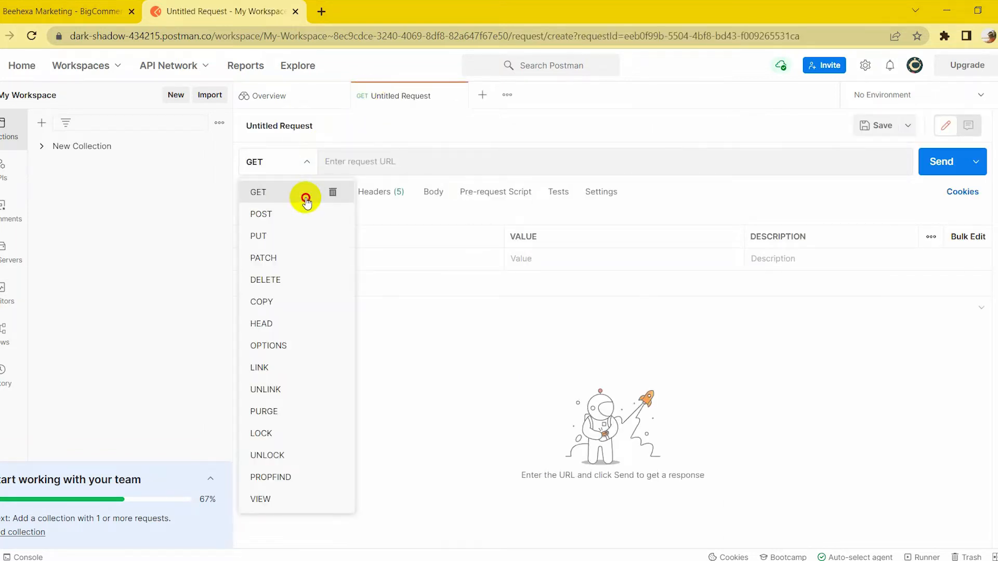
pyautogui.click(257, 192)
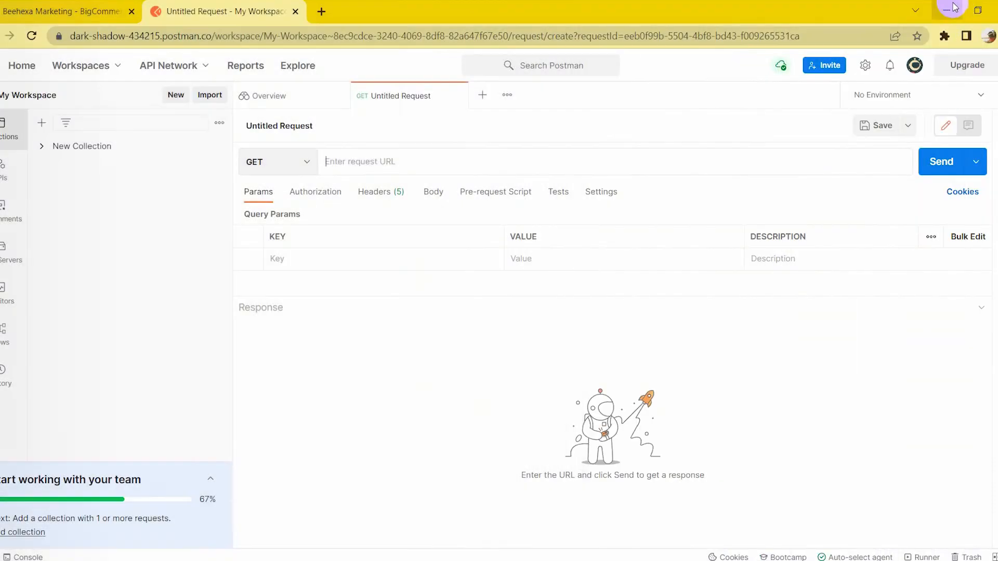
pyautogui.write('https://api.BigCommerce.com/stores/{store_hash}/v3/catalog/products')
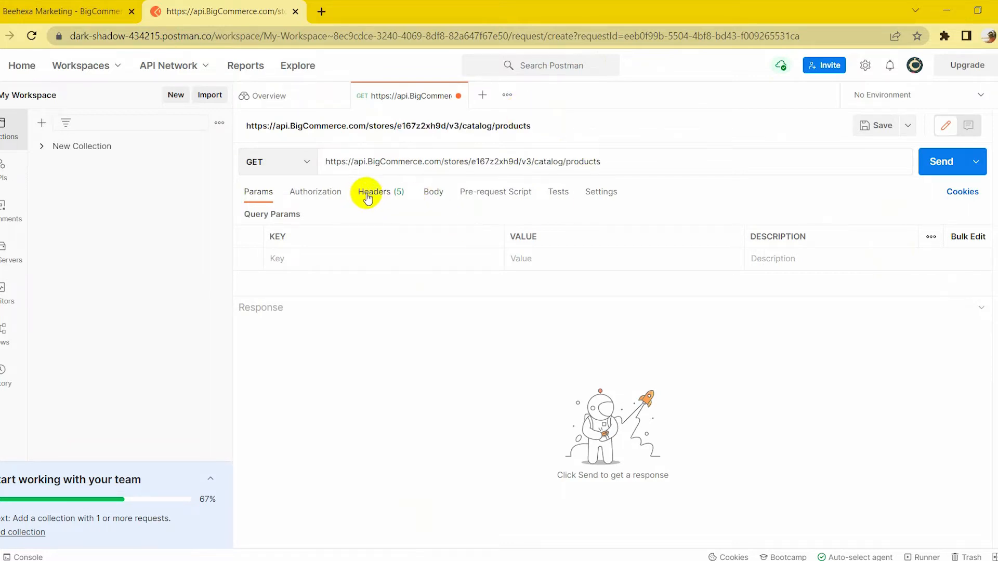
pyautogui.click(462, 161)
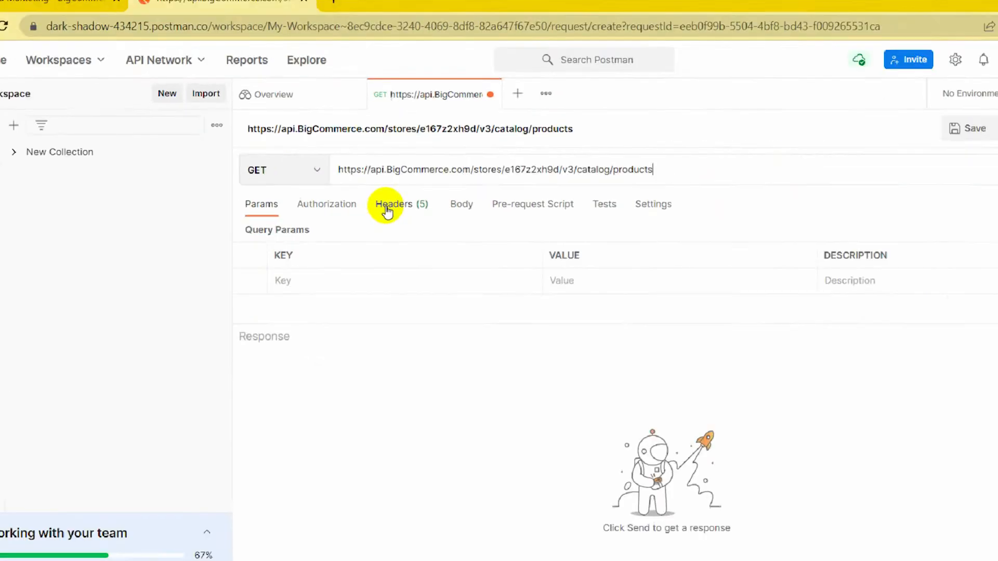
pyautogui.click(393, 204)
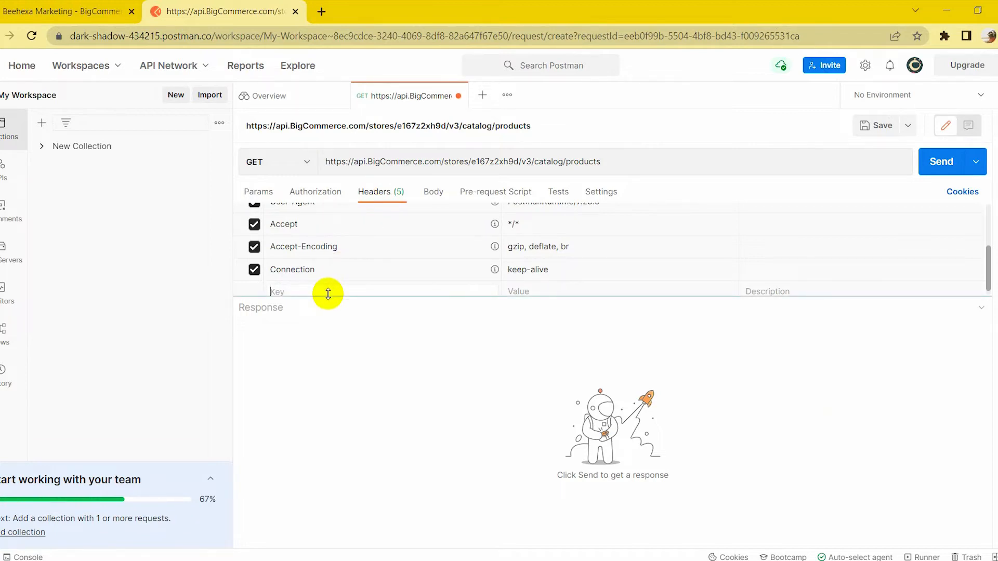
pyautogui.write('X-auth-token')
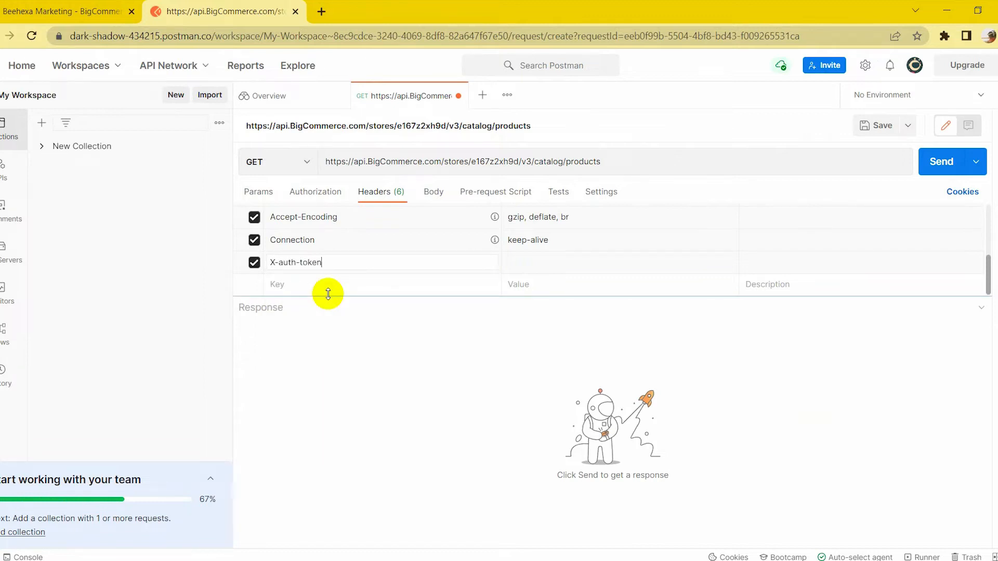
pyautogui.moveTo(495, 266)
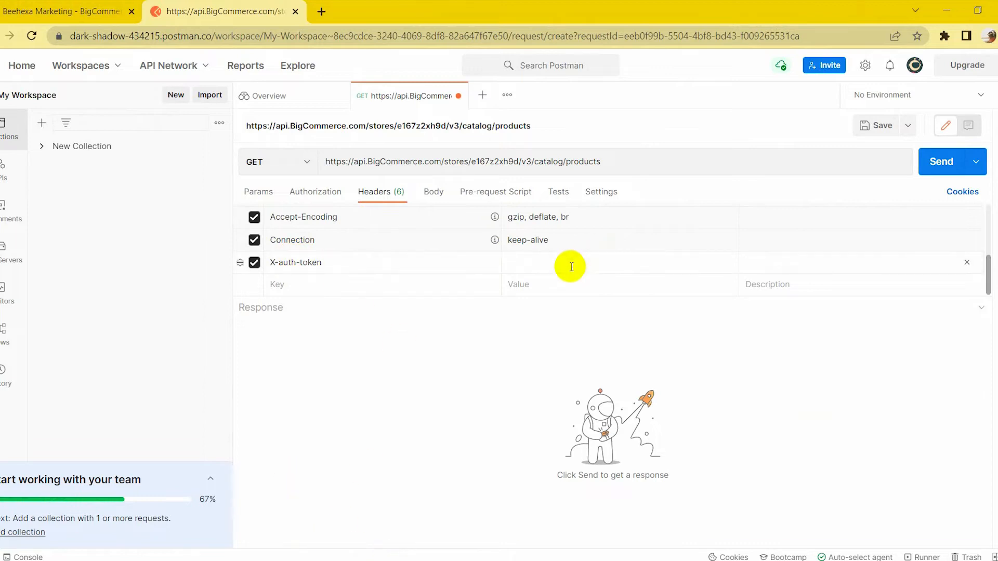
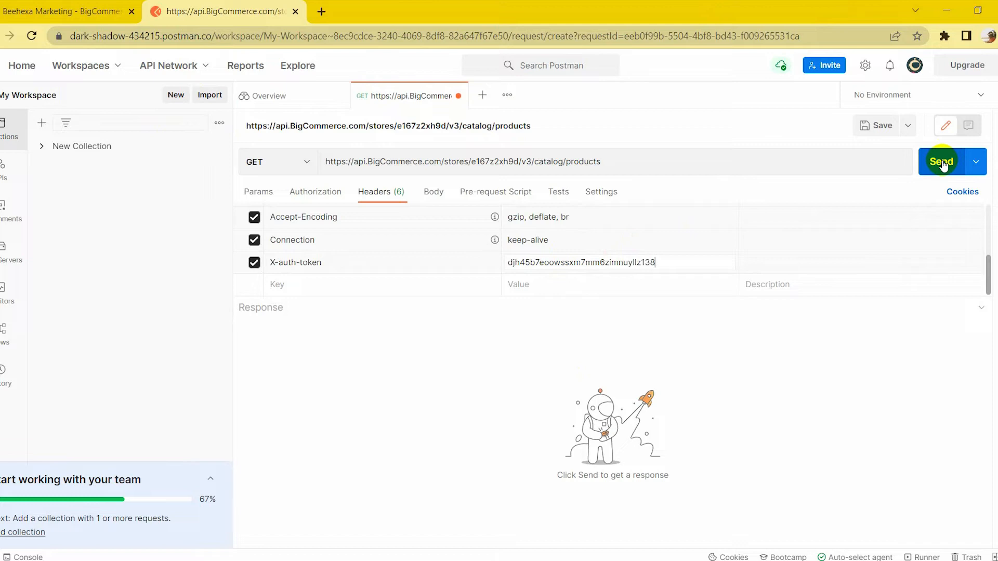
# Step: Send the products request and scroll the 200 OK JSON product list
pyautogui.click(941, 161)
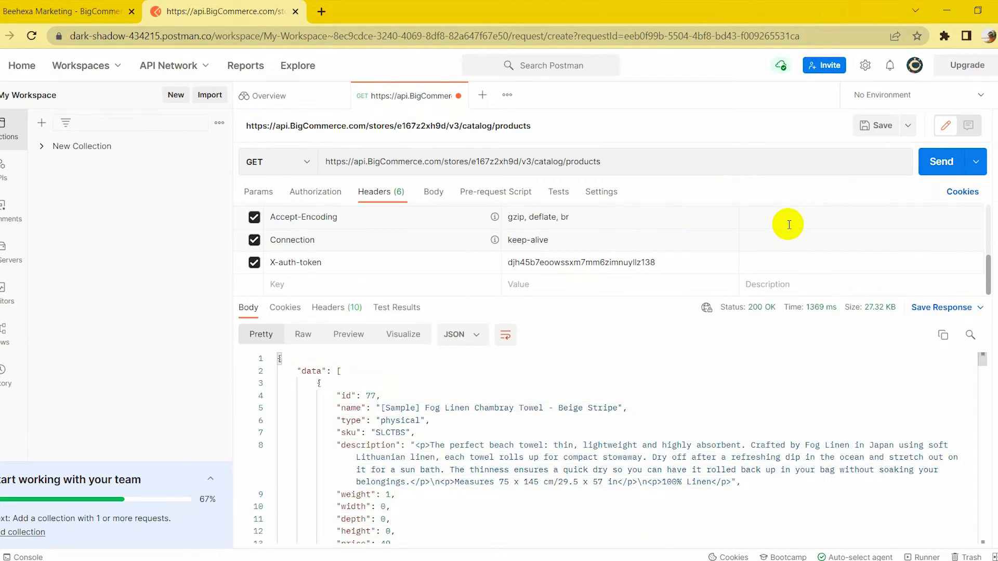
pyautogui.moveTo(570, 294)
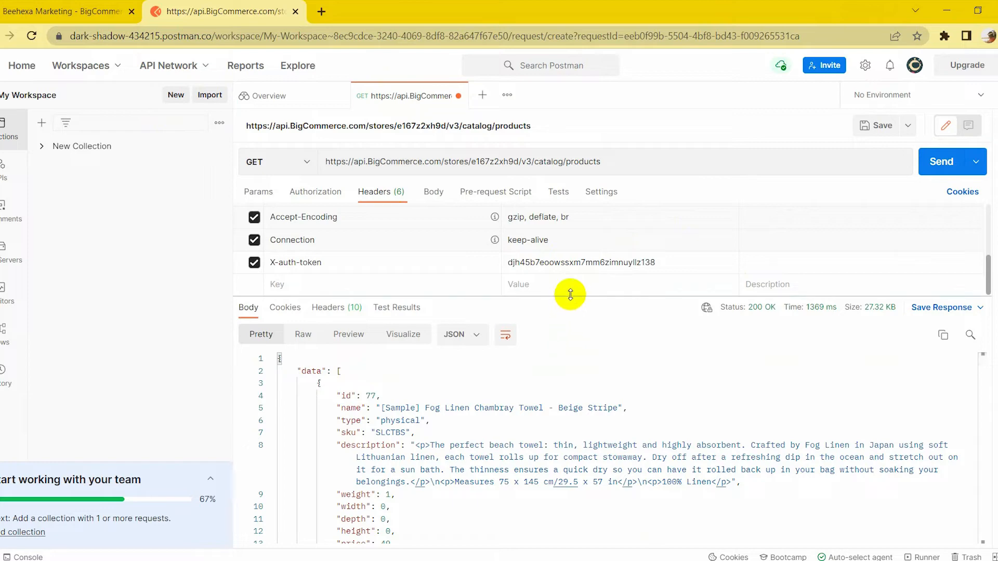
pyautogui.scroll(-3)
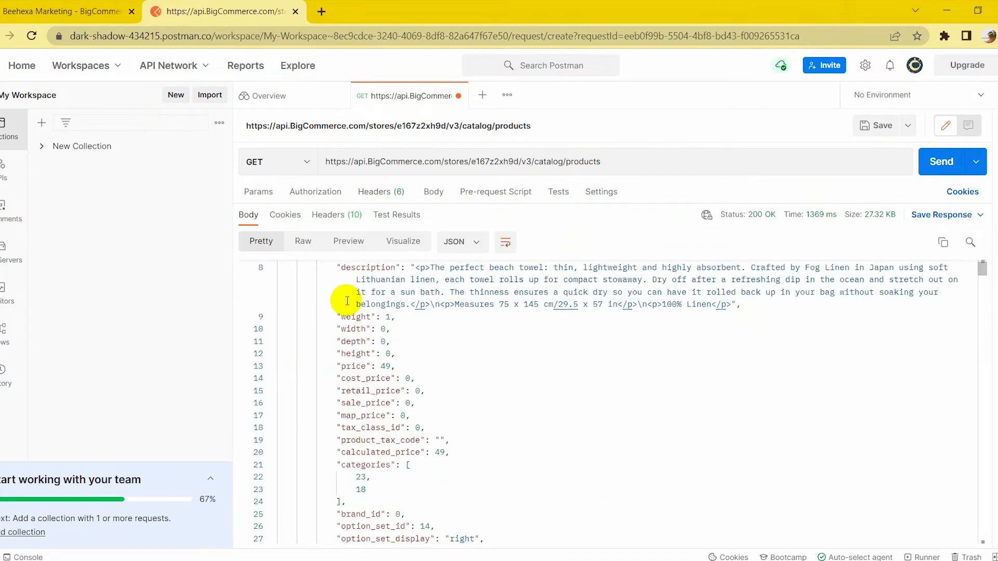
pyautogui.scroll(3)
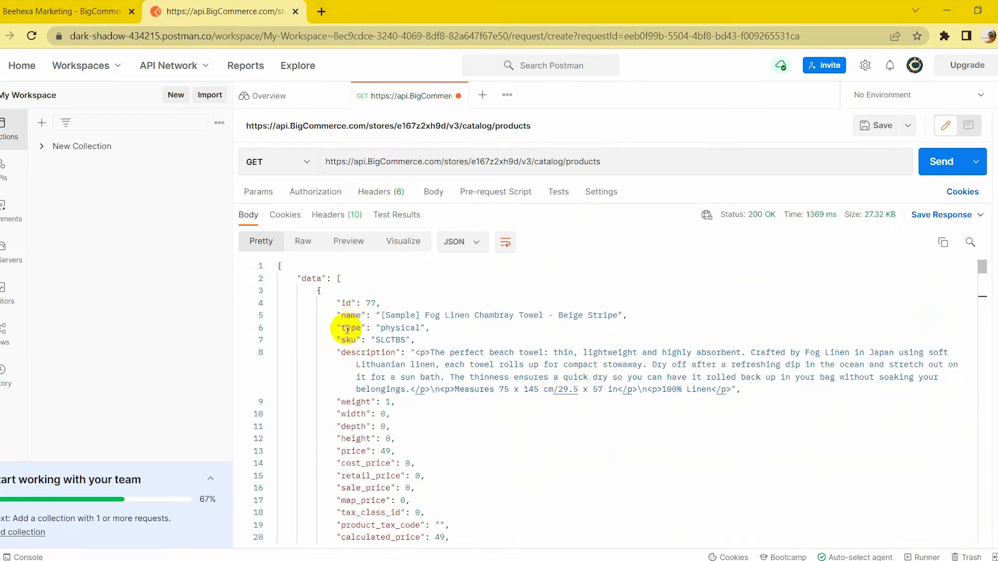
pyautogui.moveTo(677, 165)
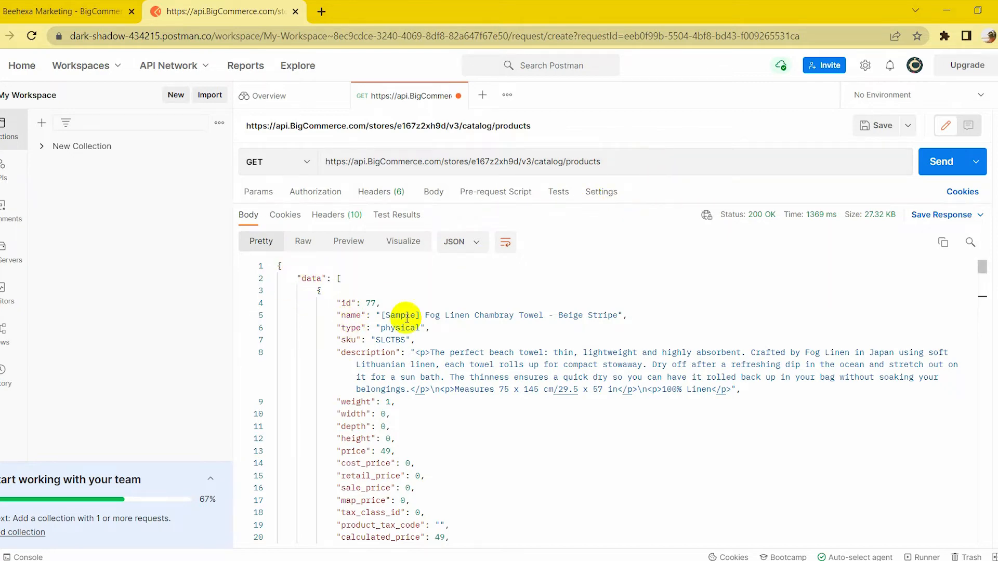
pyautogui.moveTo(408, 435)
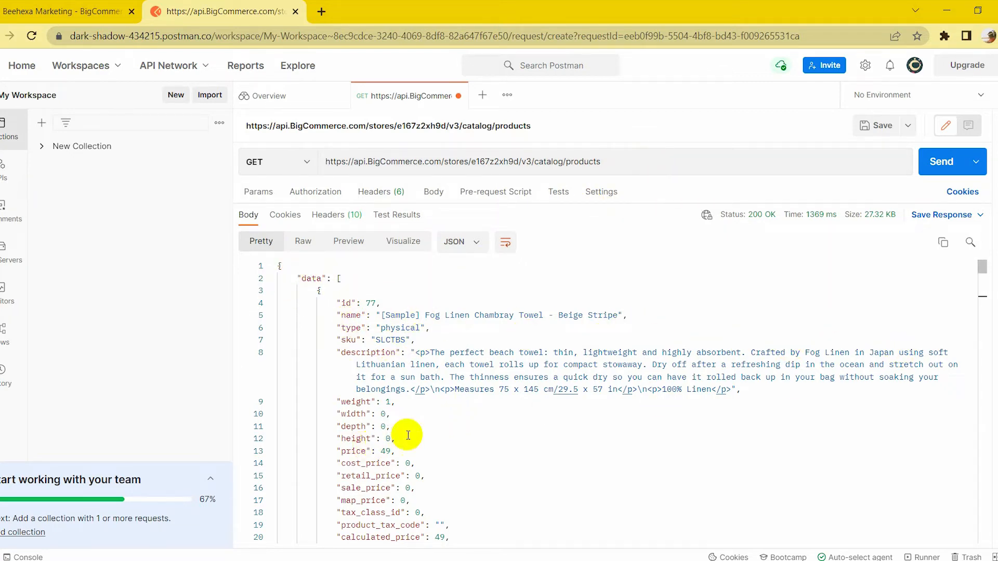
pyautogui.scroll(-3)
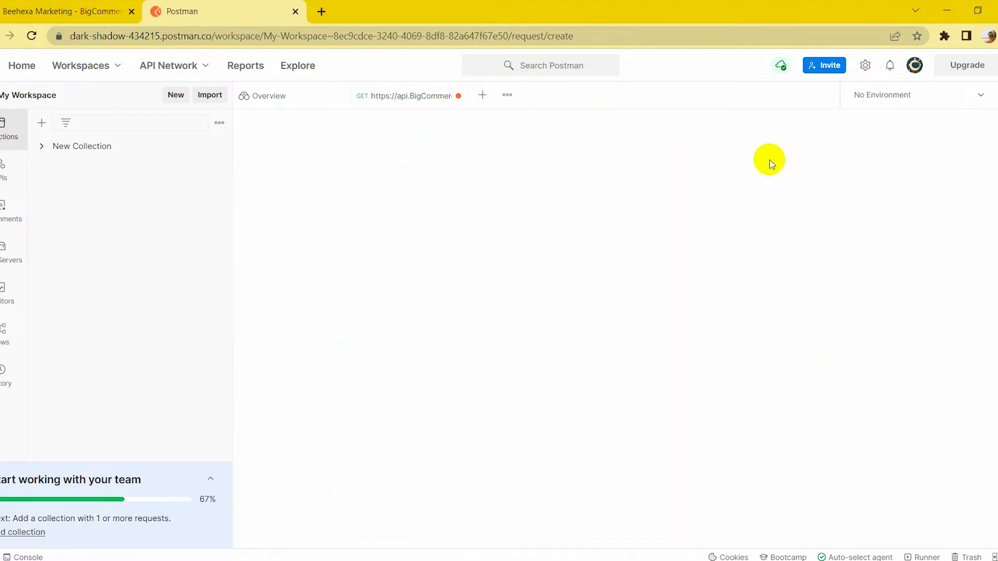
# Step: Open a blank Untitled Request tab, then return to the BigCommerce admin
pyautogui.click(482, 96)
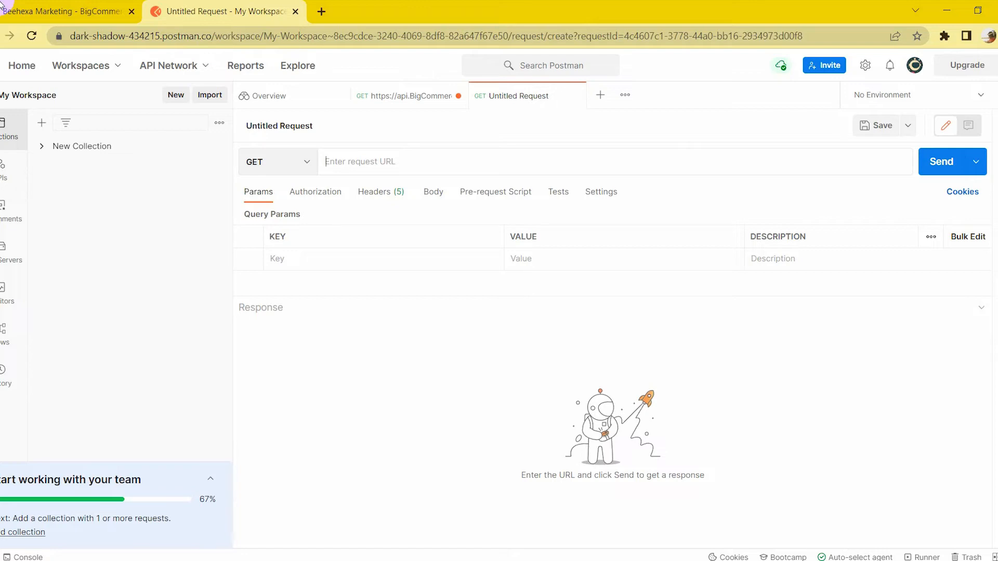
pyautogui.click(63, 11)
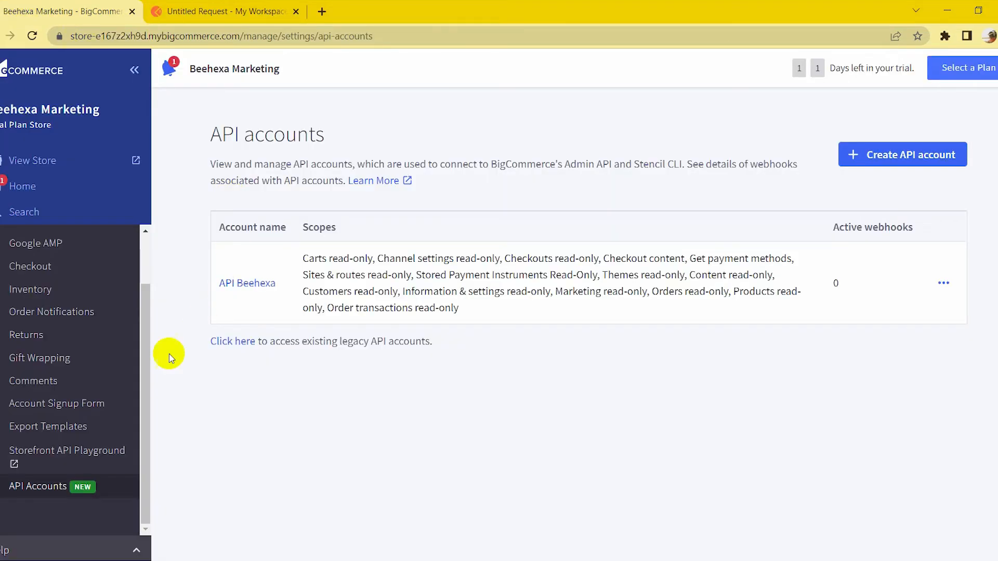
# Step: Find [Sample] Utility Caddy's product ID 104 in Products > View, then return to Postman
pyautogui.click(22, 186)
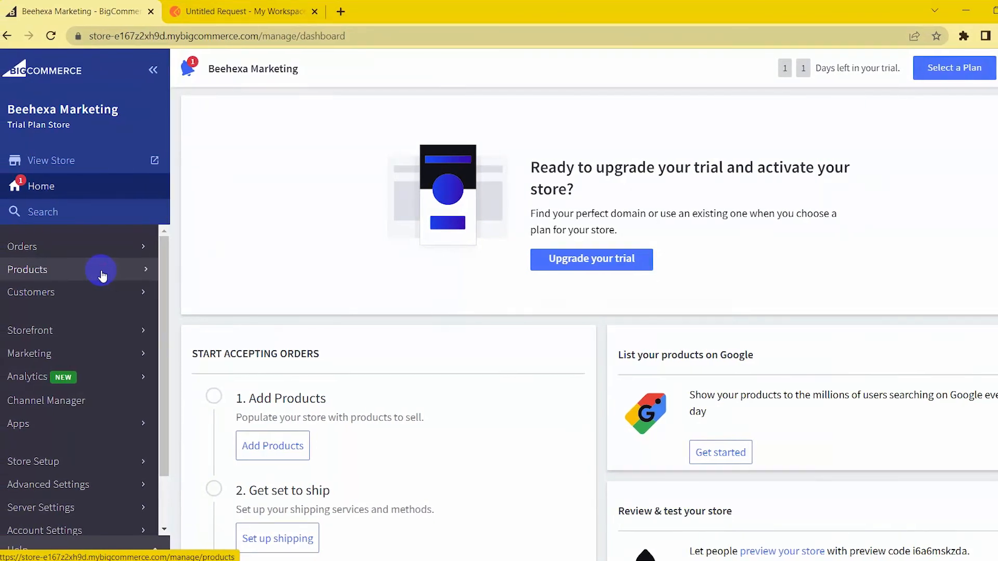
pyautogui.click(28, 269)
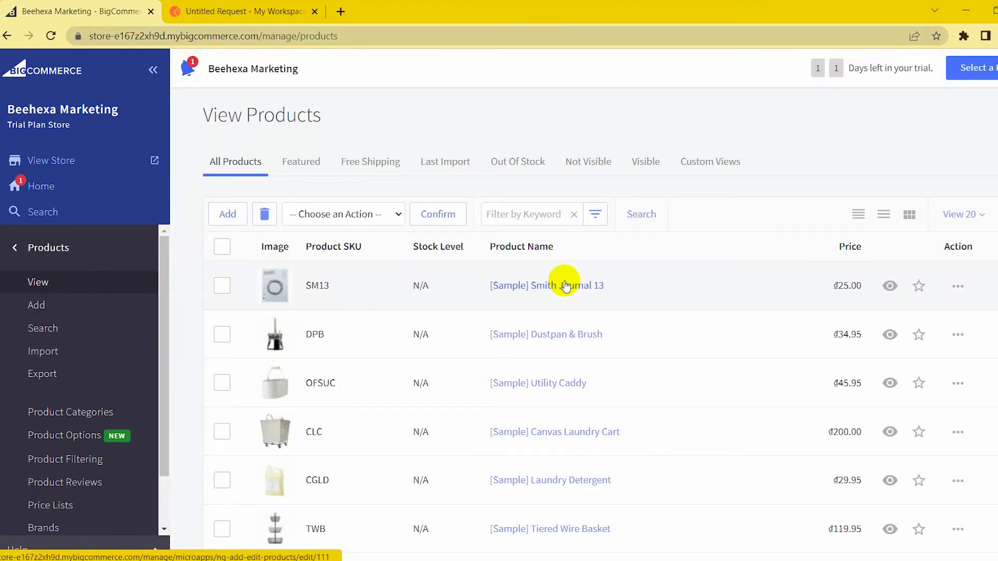
pyautogui.scroll(-3)
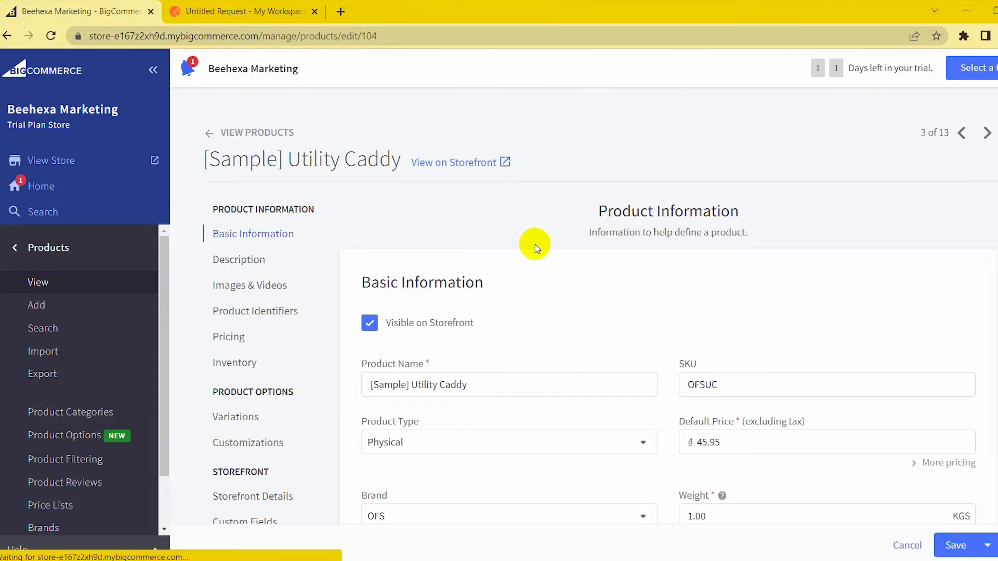
pyautogui.moveTo(382, 70)
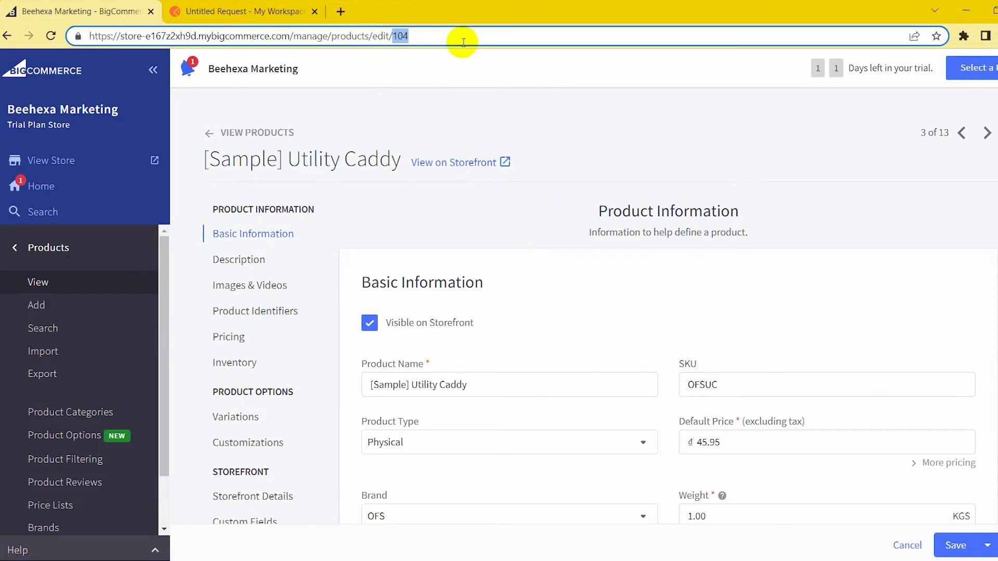
pyautogui.click(242, 12)
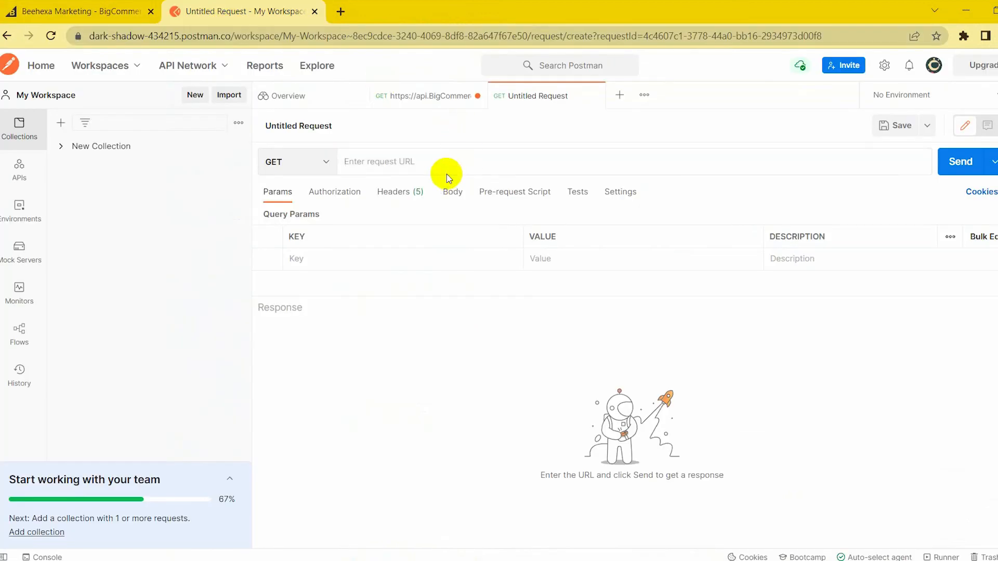
# Step: Enter the catalog products URL plus /productid and select the placeholder to replace with 104
pyautogui.write('https://api.BigCommerce.com/stores/e167z2xh9d/v3/catalog/products')
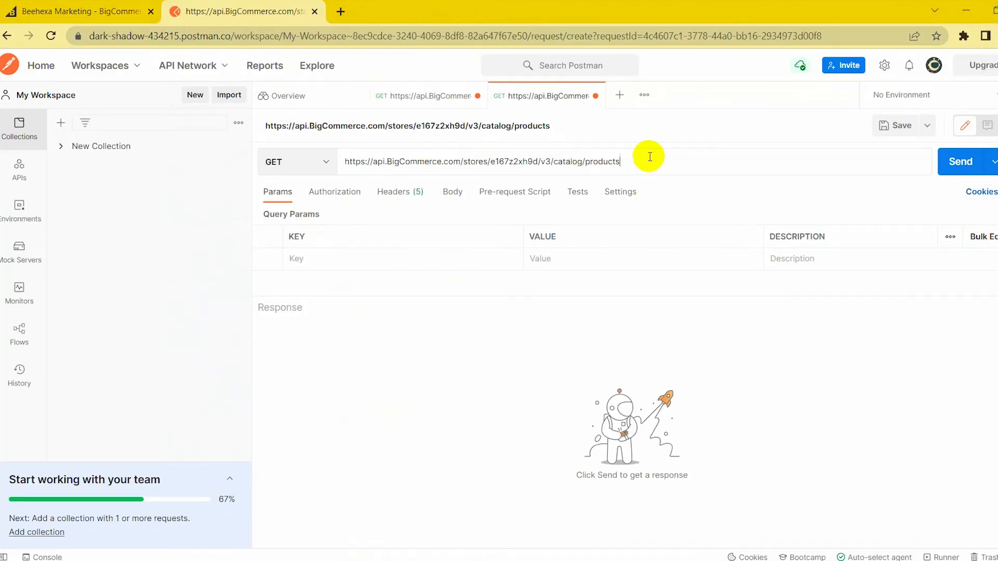
pyautogui.write('/')
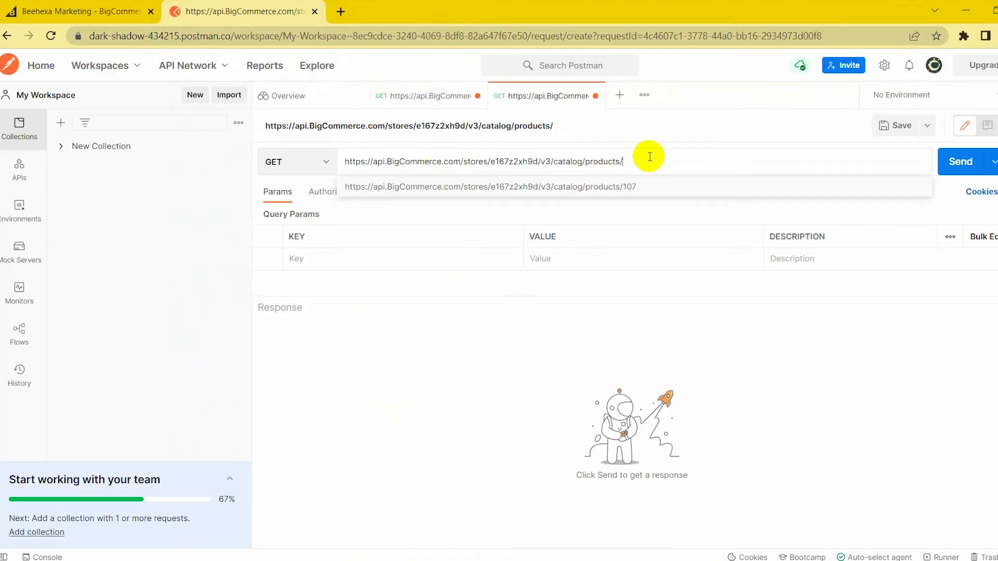
pyautogui.write('Pr')
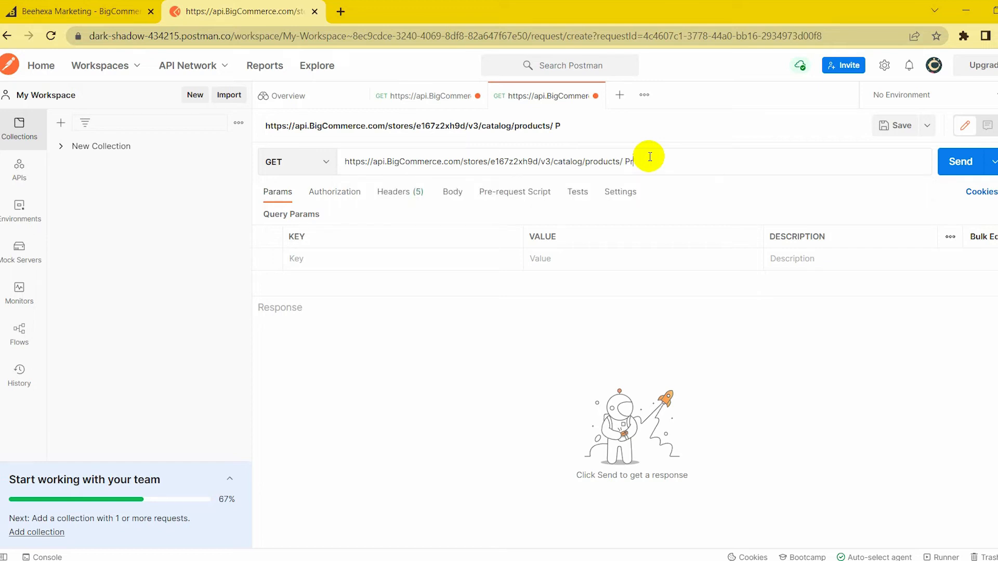
pyautogui.press('Backspace')
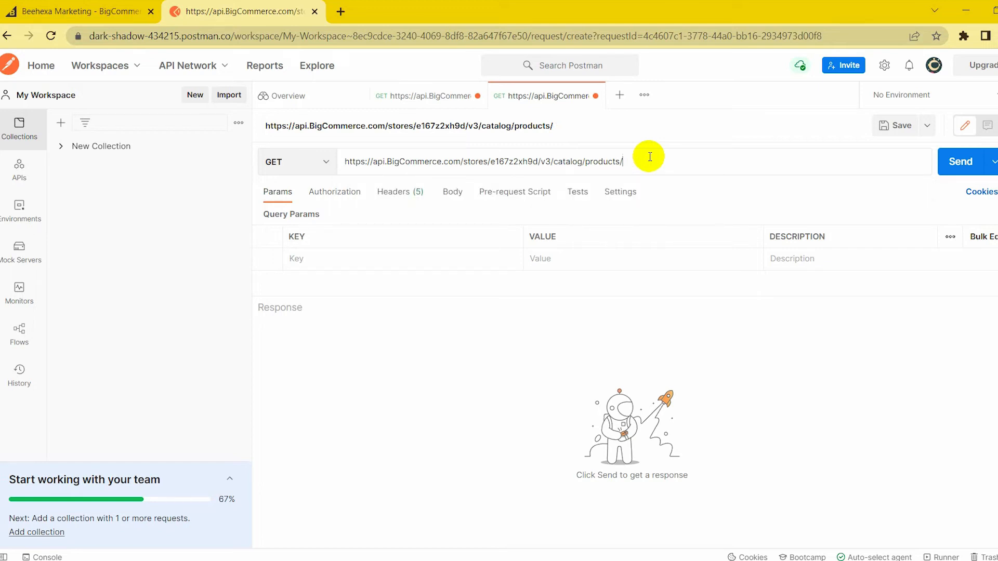
pyautogui.write('producti')
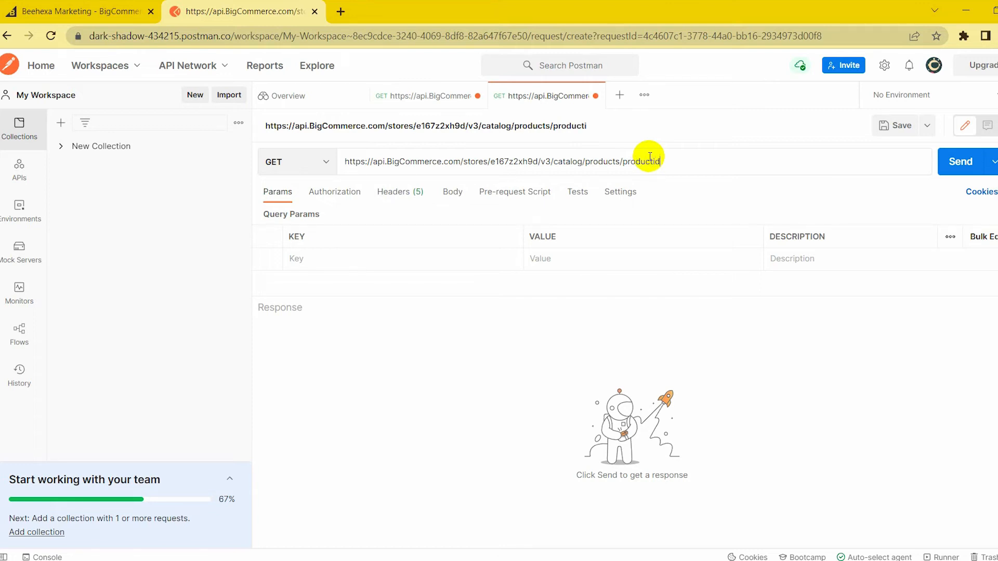
pyautogui.write('d')
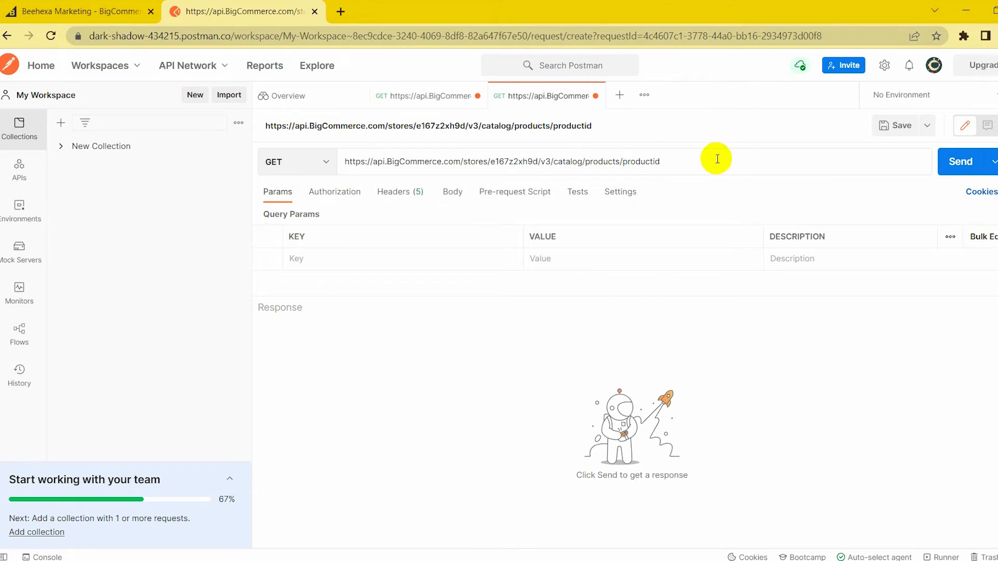
pyautogui.doubleClick(640, 162)
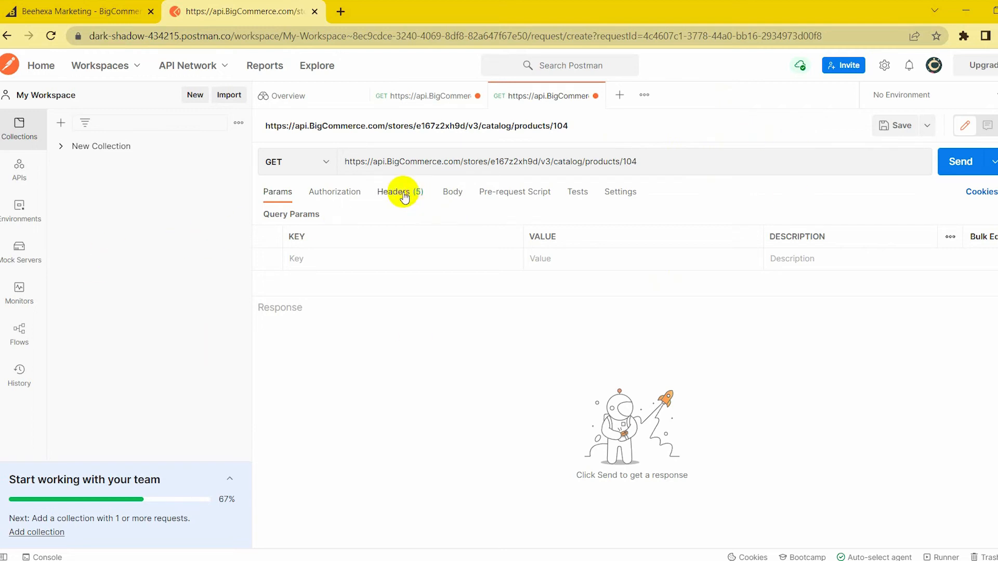
# Step: Add an X-auth-token header key to the product 104 request
pyautogui.click(400, 192)
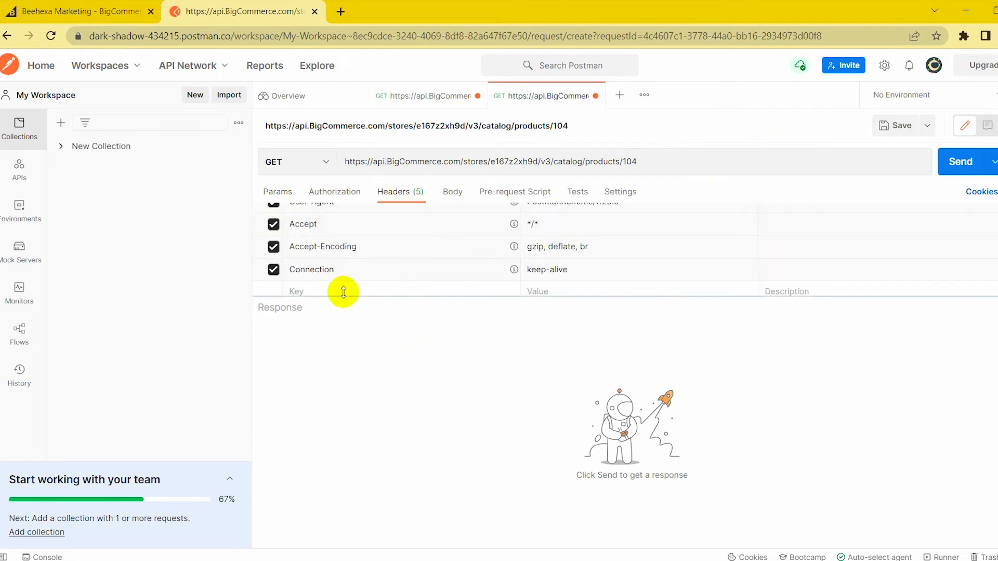
pyautogui.write('X')
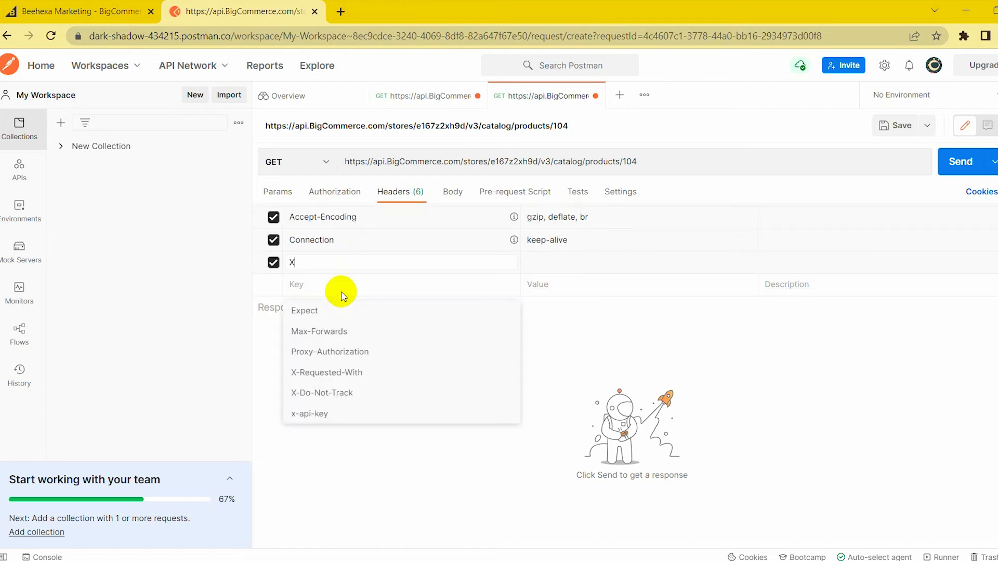
pyautogui.write('-auth')
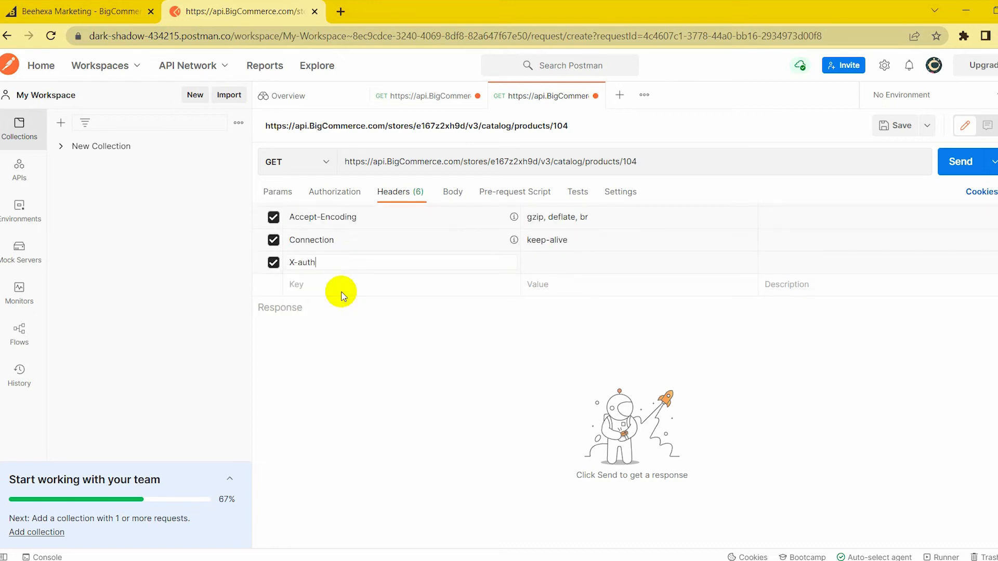
pyautogui.write('-token')
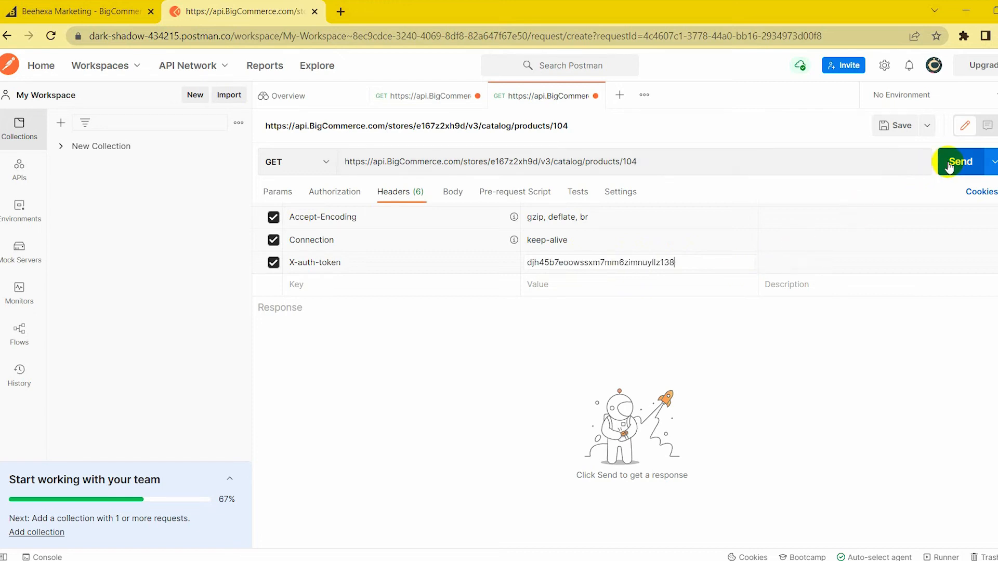
# Step: Send the product 104 request and scroll the Utility Caddy's JSON response
pyautogui.click(962, 161)
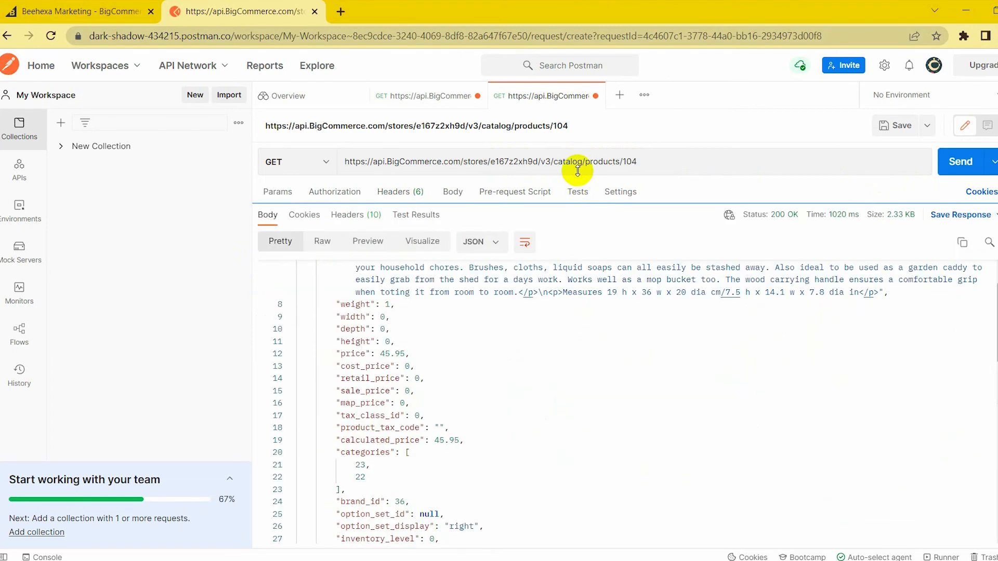
pyautogui.scroll(-3)
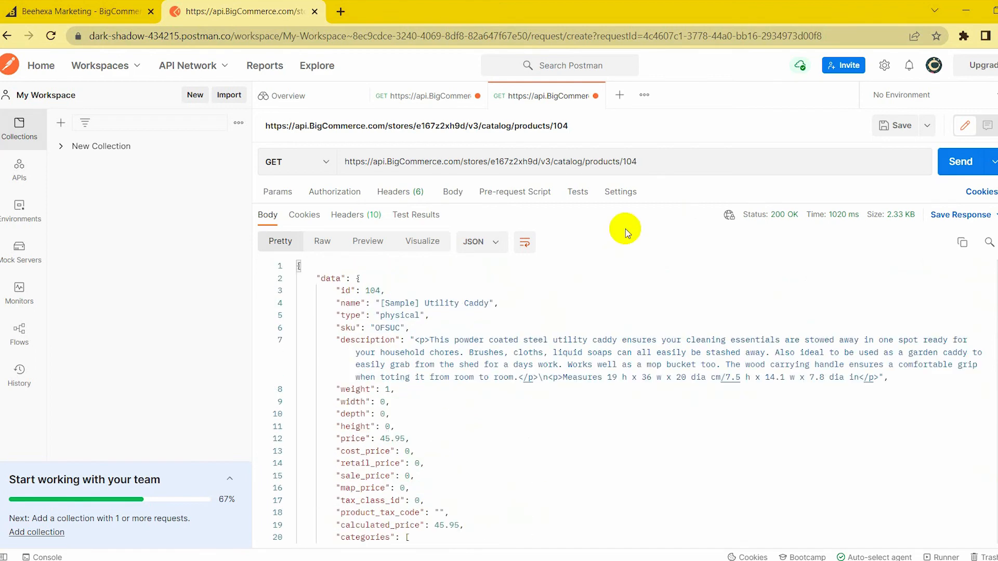
pyautogui.moveTo(626, 233)
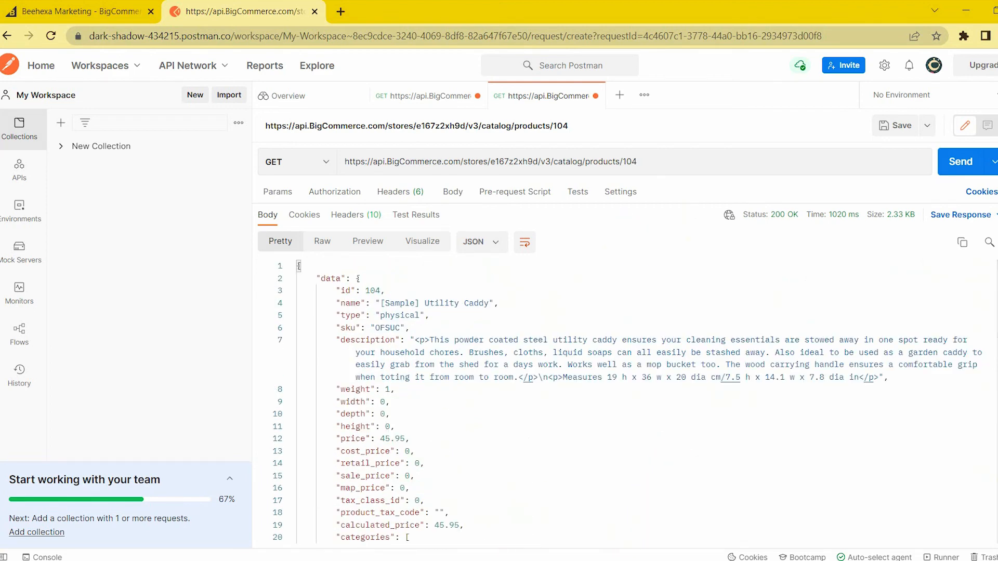